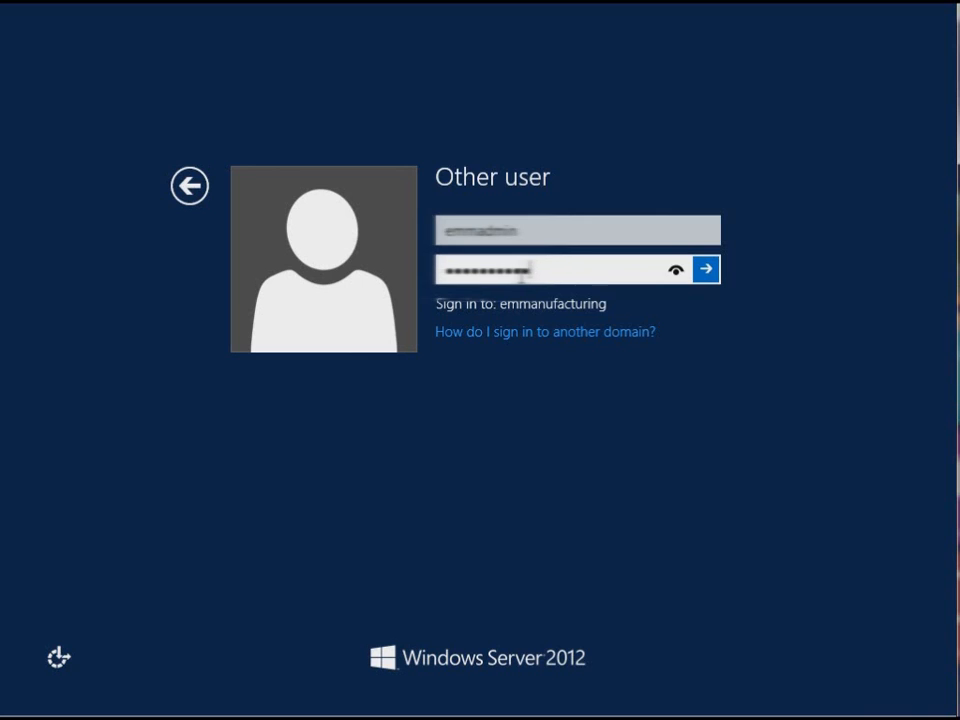
Step: Submit the administrator password to sign in to the domain and reach the Start screen
{"action": "left_click", "coordinate": [706, 269]}
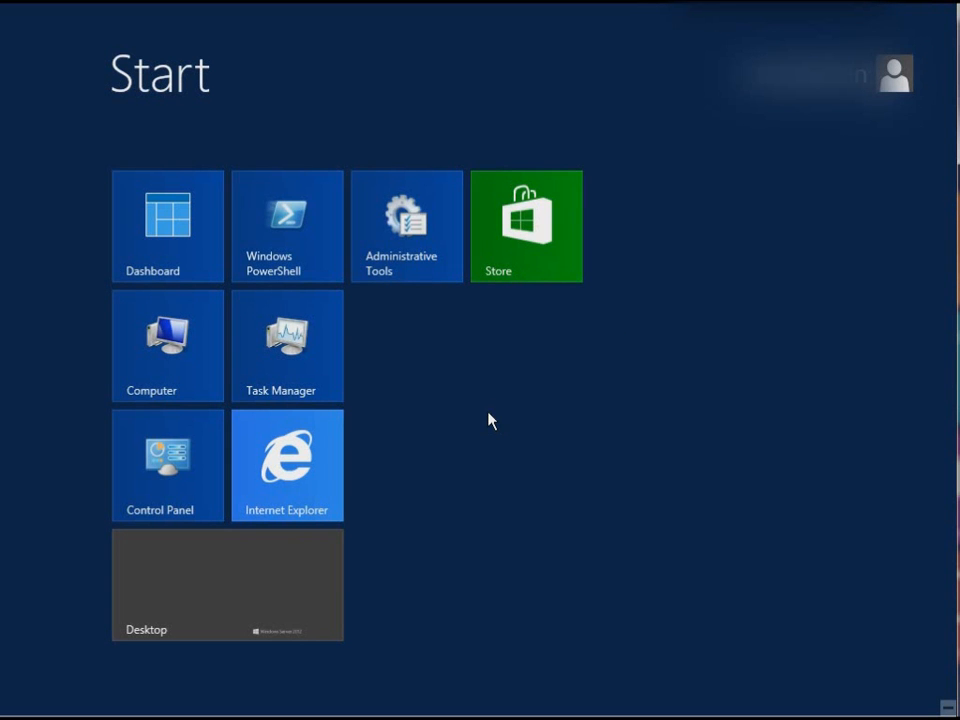
{"action": "mouse_move", "coordinate": [945, 705]}
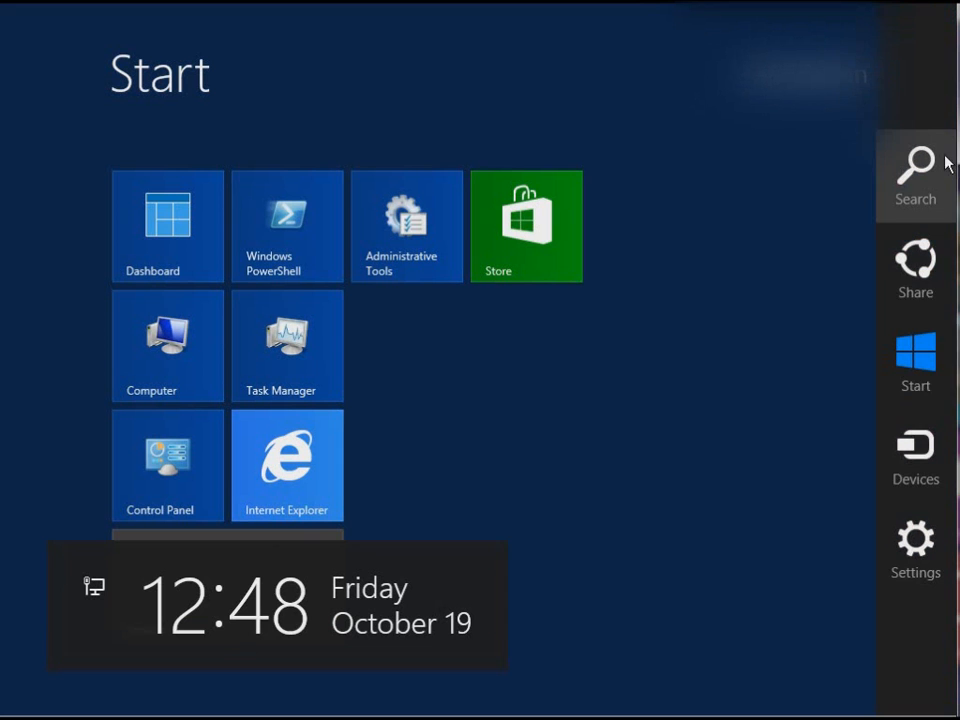
{"action": "mouse_move", "coordinate": [914, 455]}
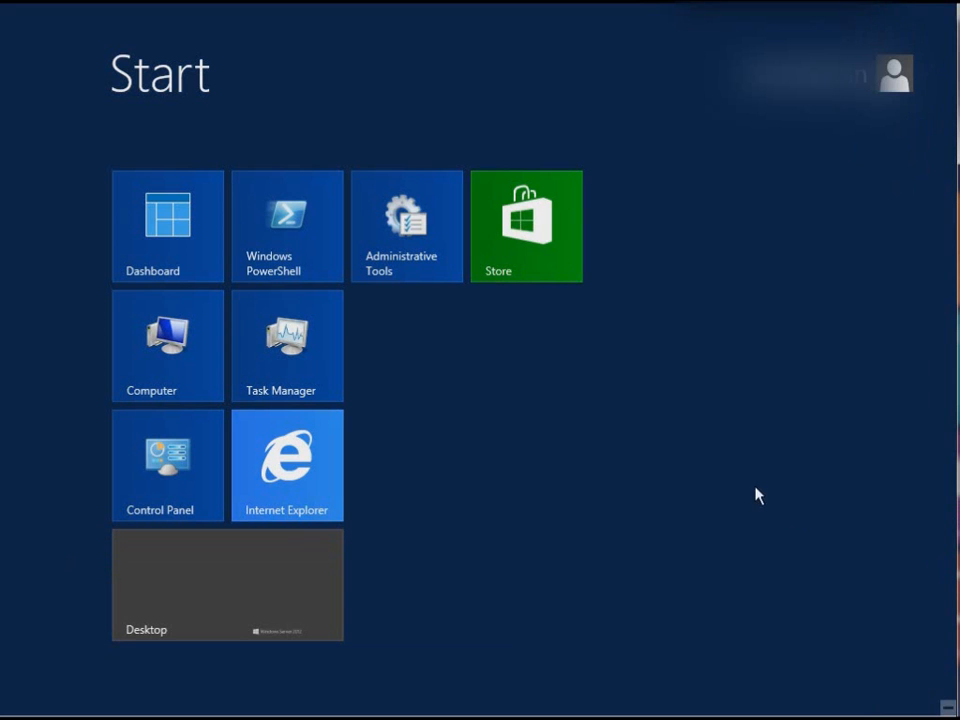
Step: Switch to the desktop and bring up the Win+X power-user menu of admin tools
{"action": "left_click", "coordinate": [227, 584]}
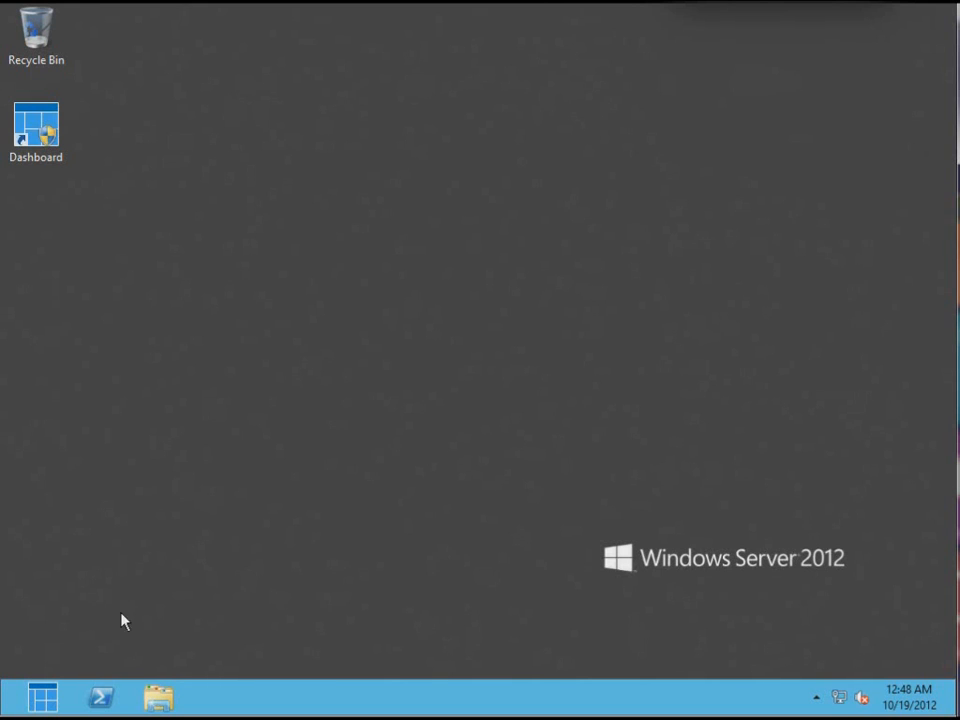
{"action": "mouse_move", "coordinate": [10, 710]}
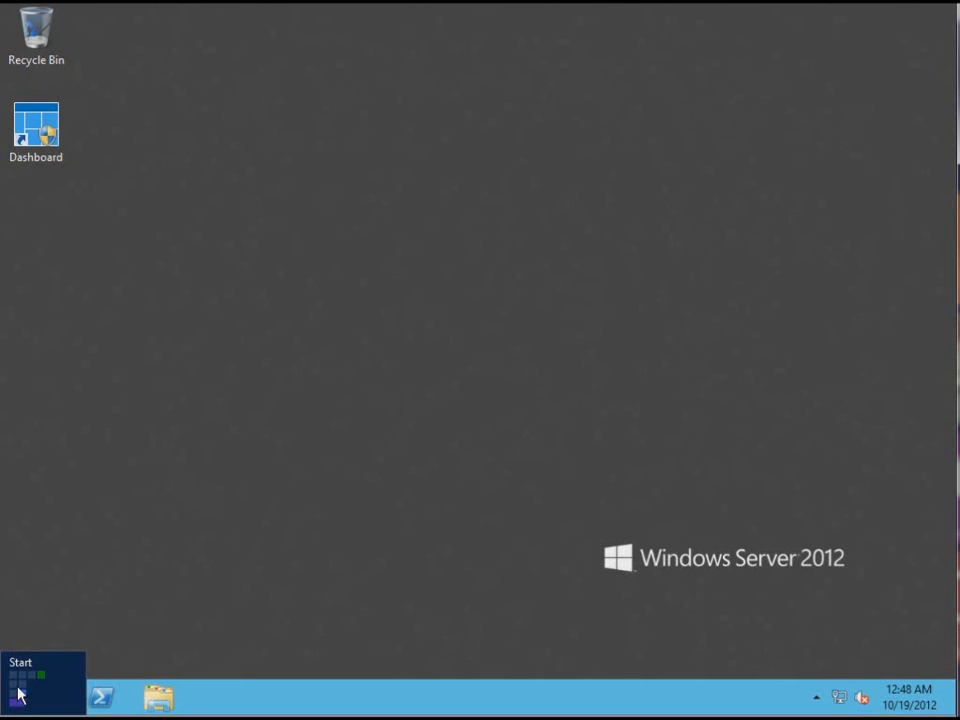
{"action": "right_click", "coordinate": [18, 693]}
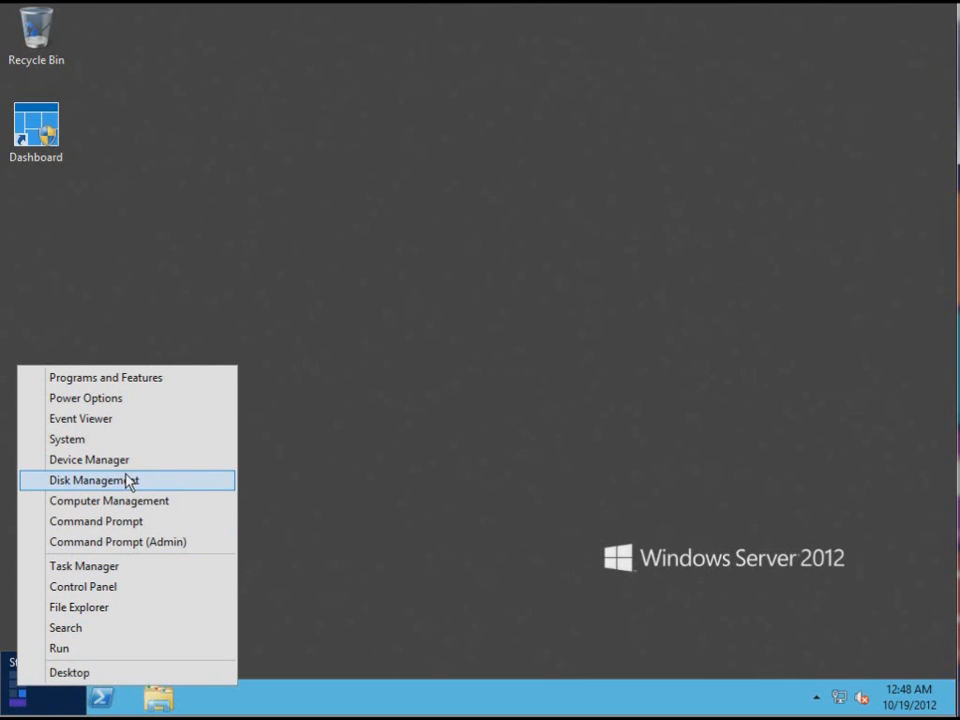
{"action": "mouse_move", "coordinate": [123, 510]}
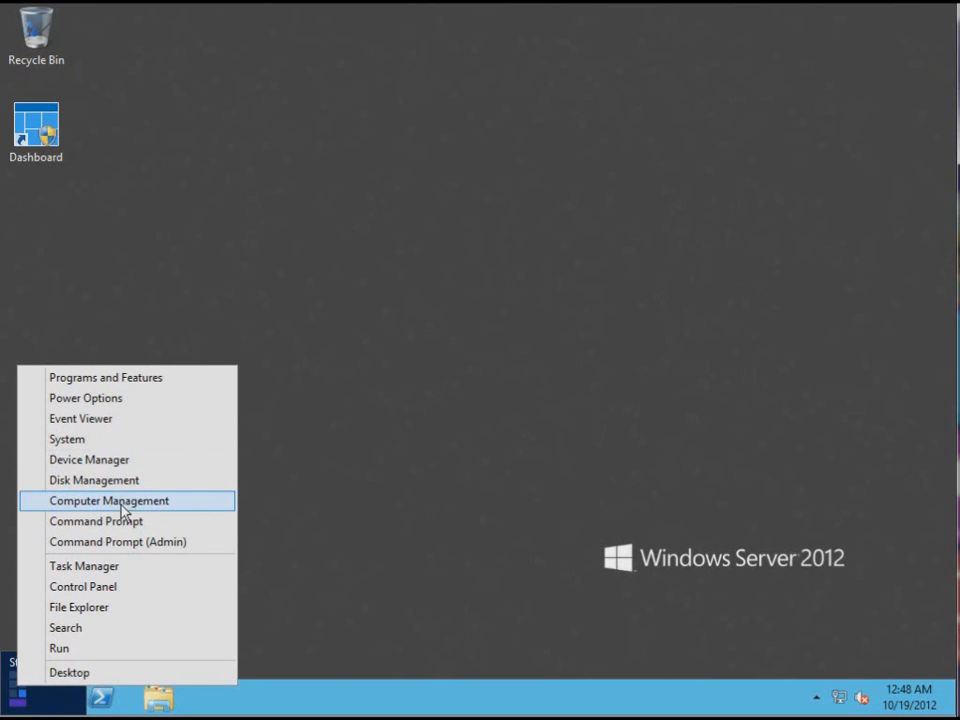
{"action": "mouse_move", "coordinate": [117, 541]}
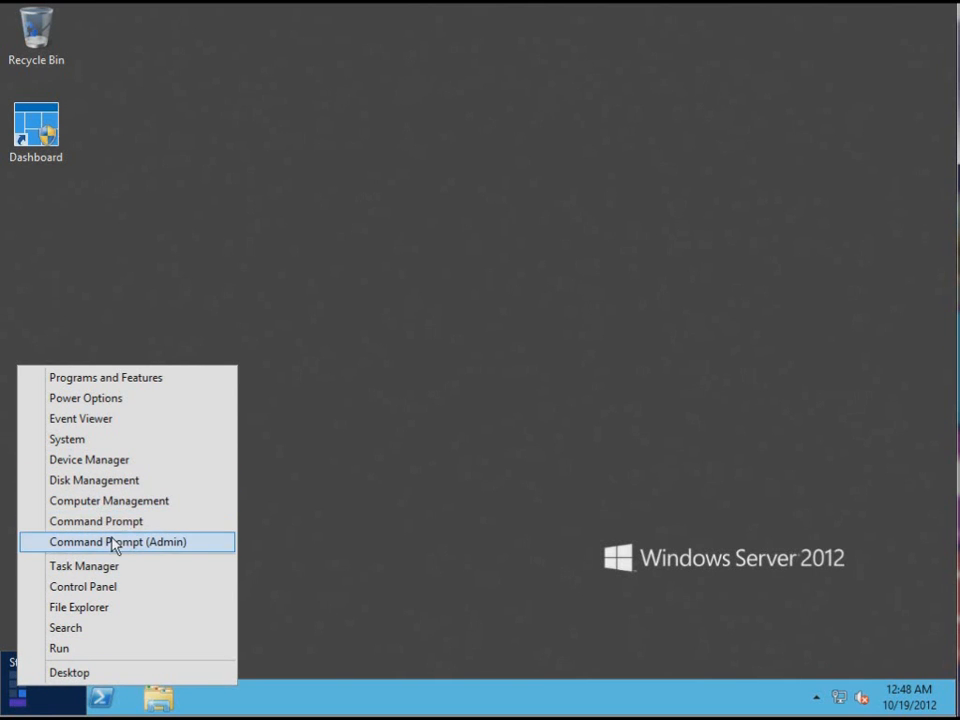
{"action": "mouse_move", "coordinate": [105, 459]}
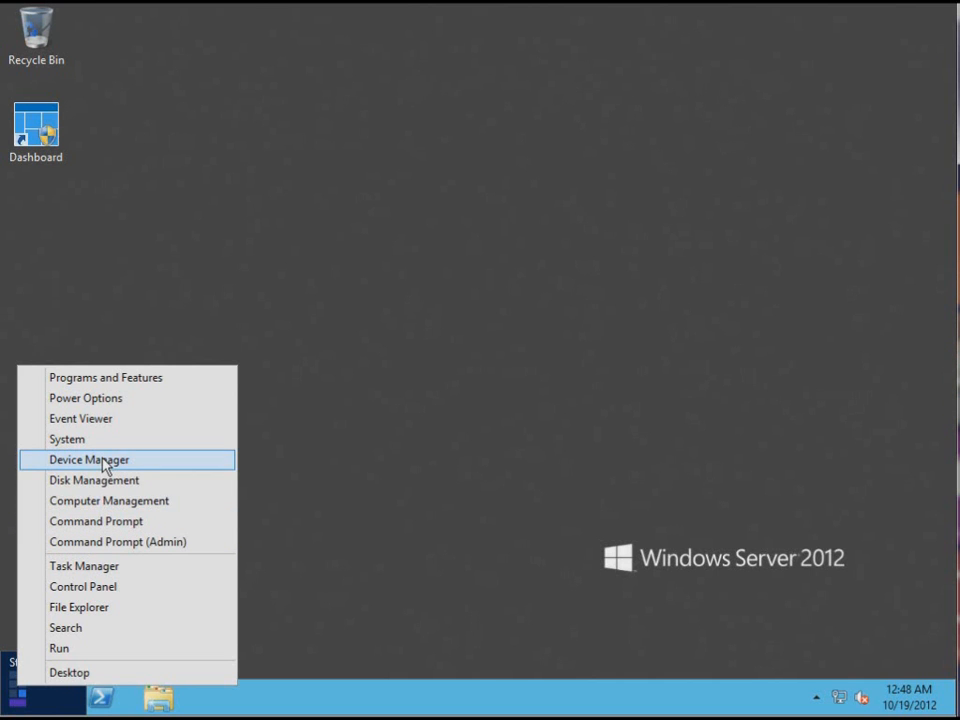
{"action": "mouse_move", "coordinate": [120, 500]}
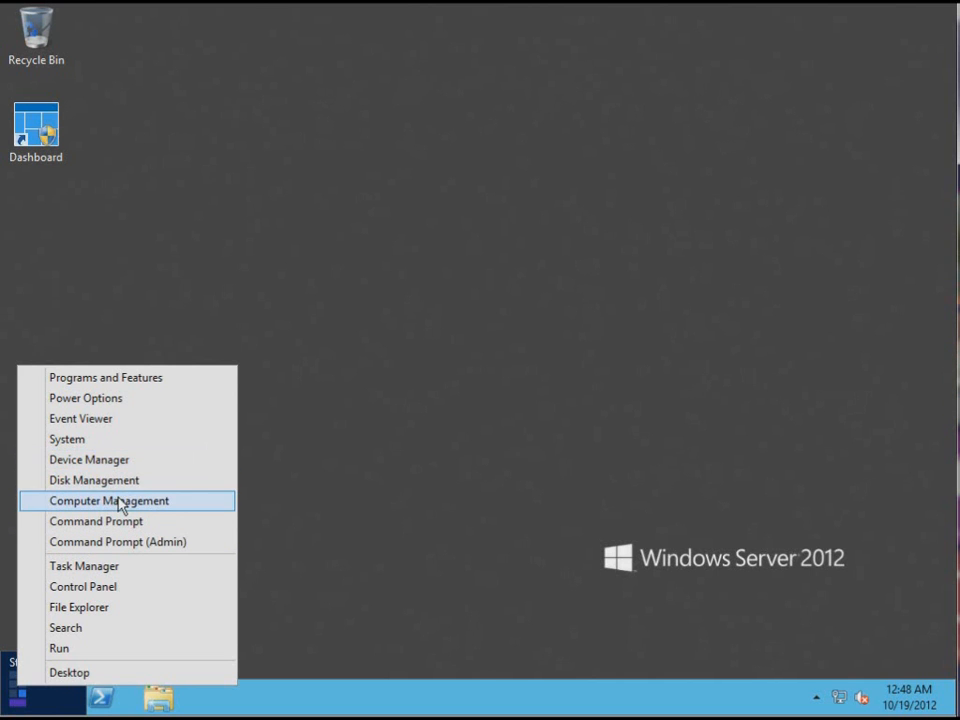
{"action": "mouse_move", "coordinate": [108, 521]}
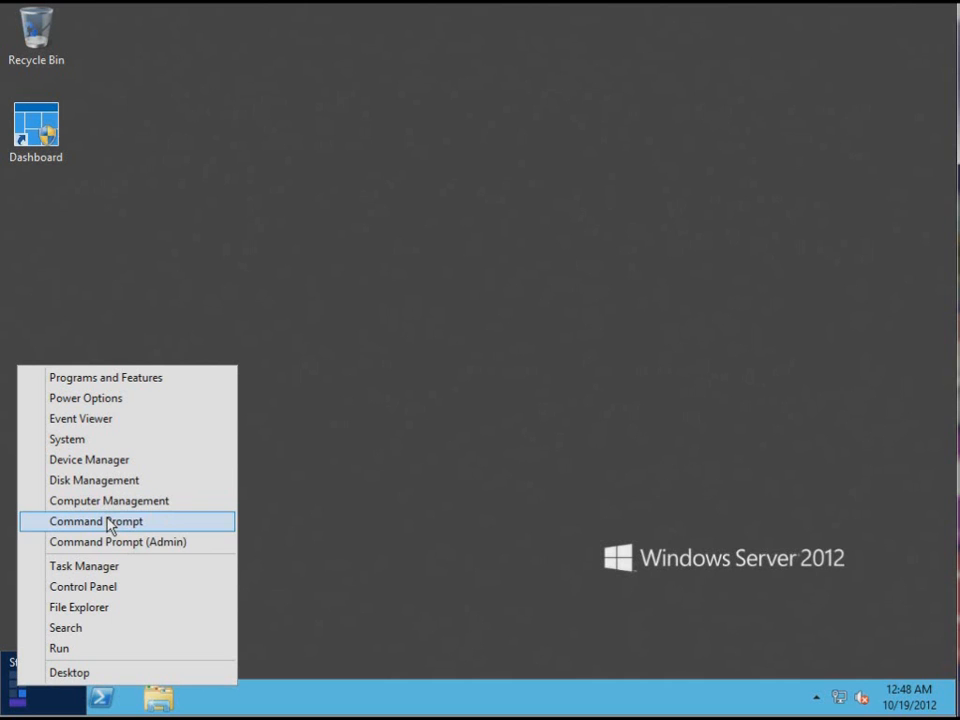
{"action": "mouse_move", "coordinate": [83, 586]}
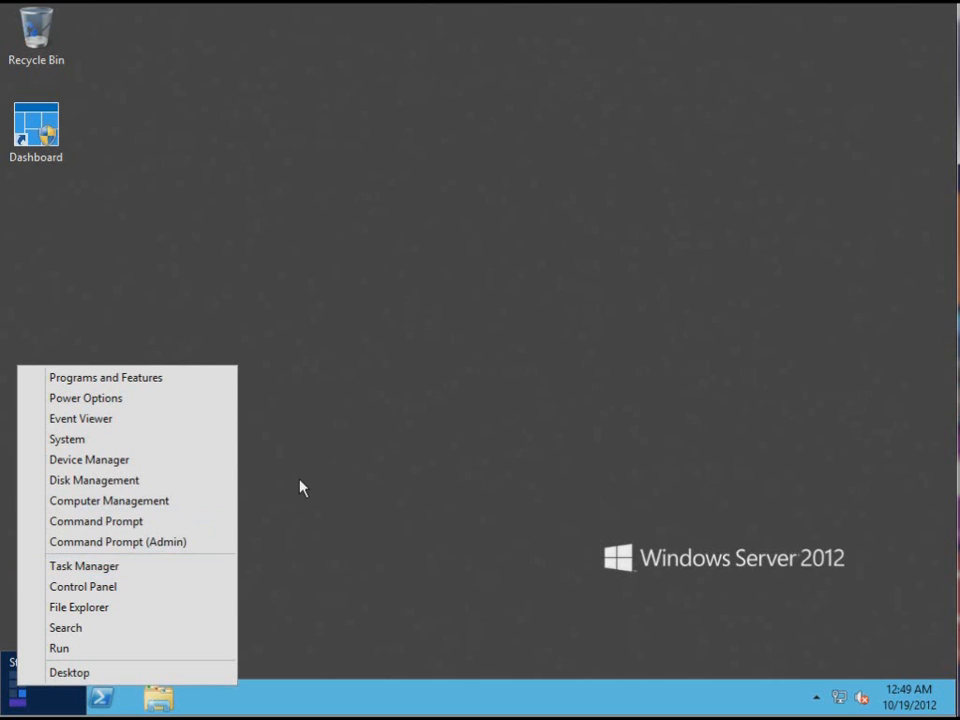
{"action": "mouse_move", "coordinate": [308, 472]}
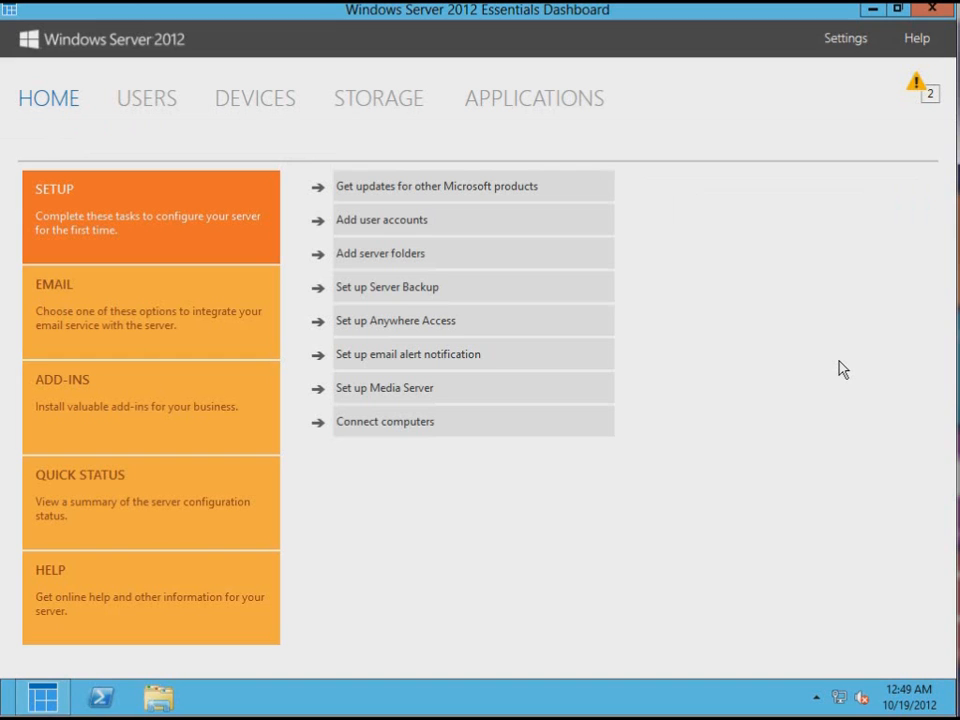
{"action": "mouse_move", "coordinate": [801, 373]}
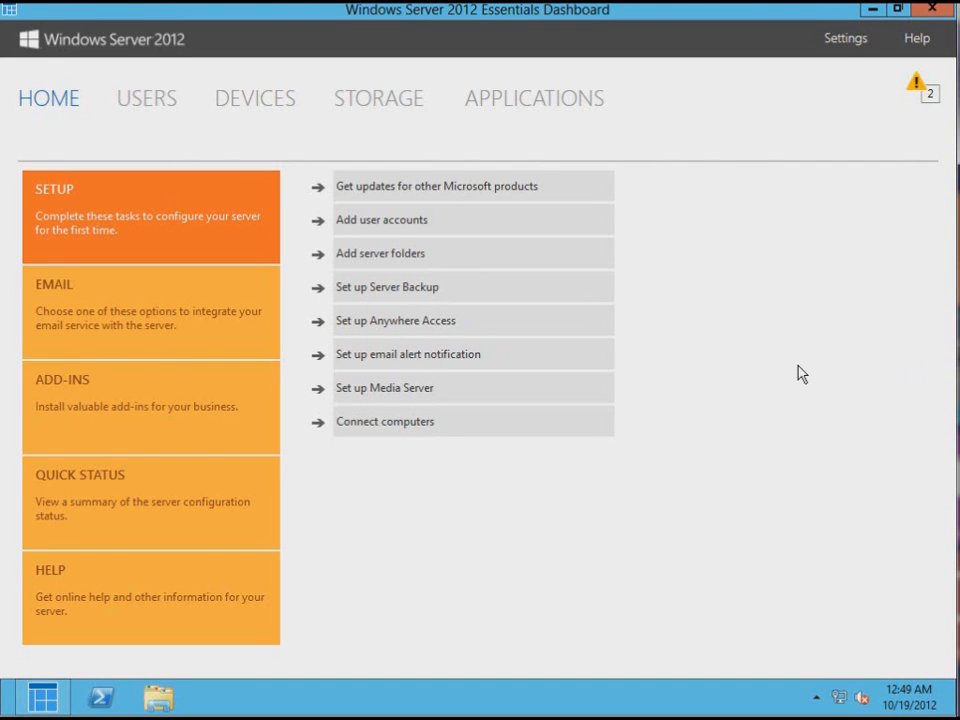
{"action": "mouse_move", "coordinate": [113, 317]}
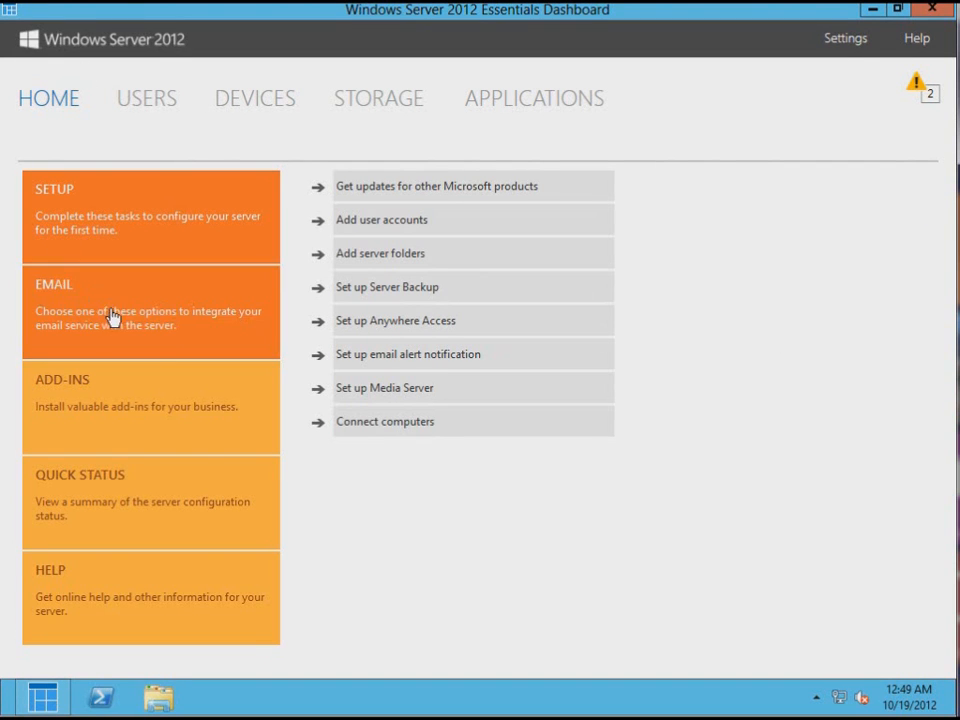
{"action": "mouse_move", "coordinate": [128, 358]}
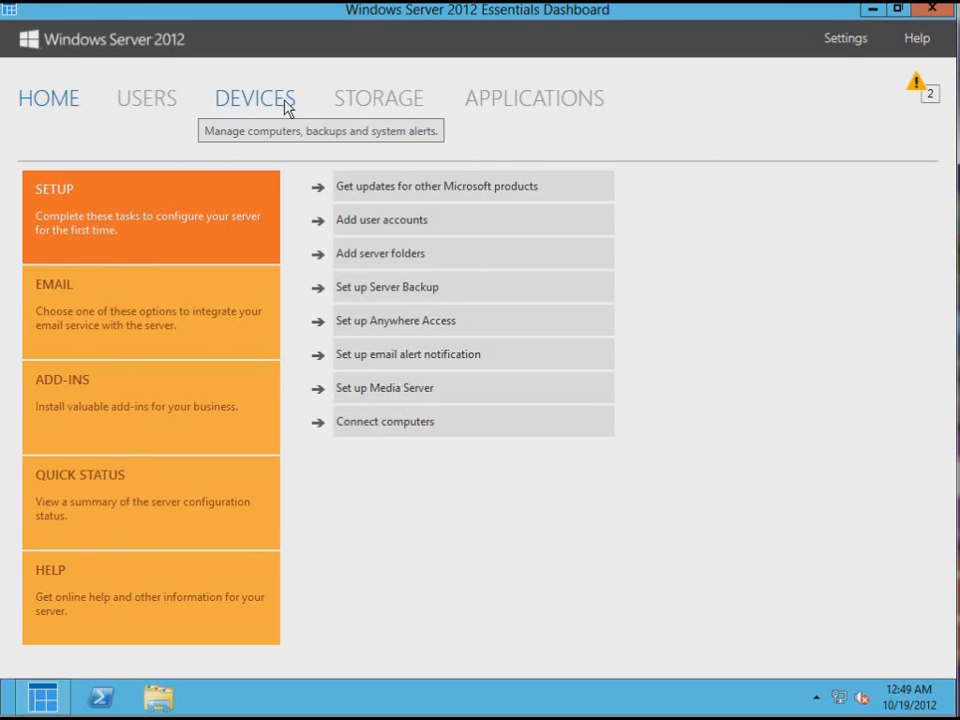
{"action": "mouse_move", "coordinate": [921, 87]}
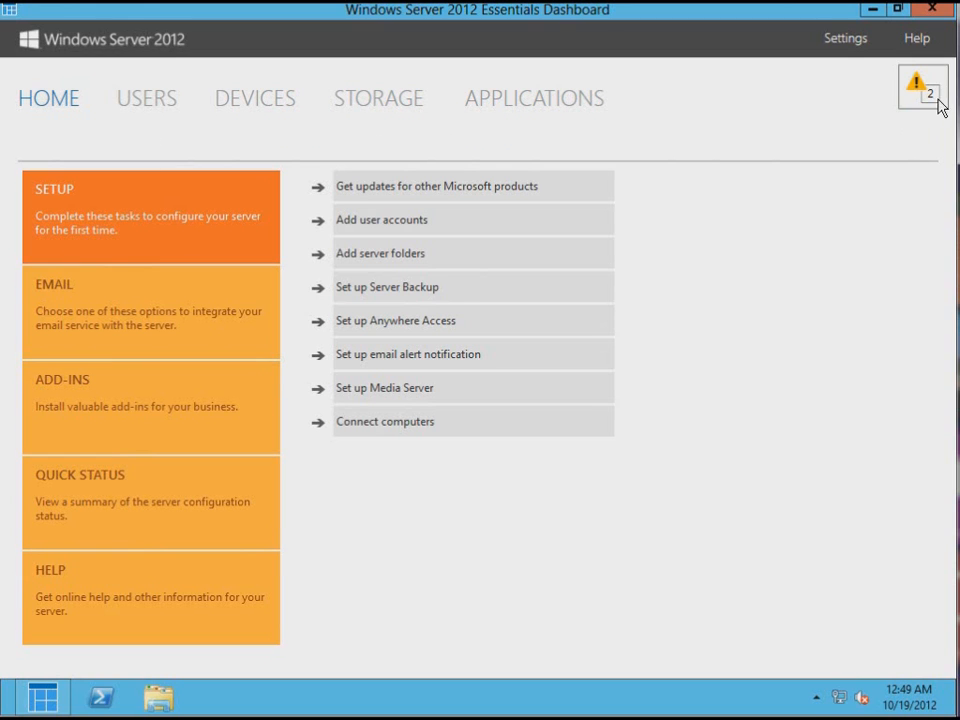
{"action": "mouse_move", "coordinate": [925, 100]}
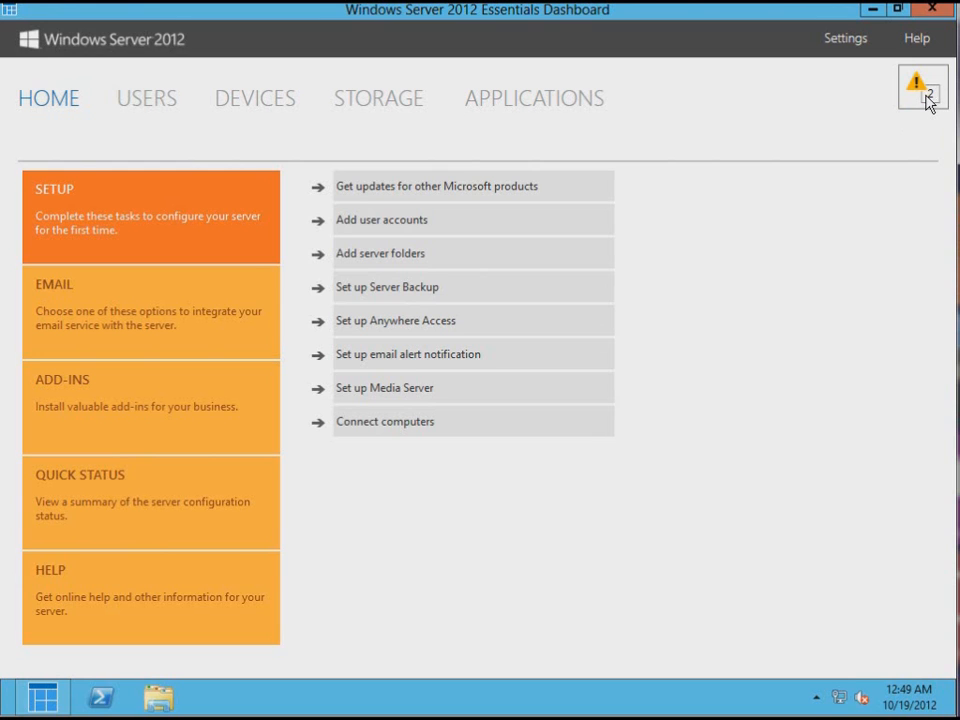
Step: Open Alert Viewer and read the second alert about server folders on the system drive
{"action": "left_click", "coordinate": [921, 87]}
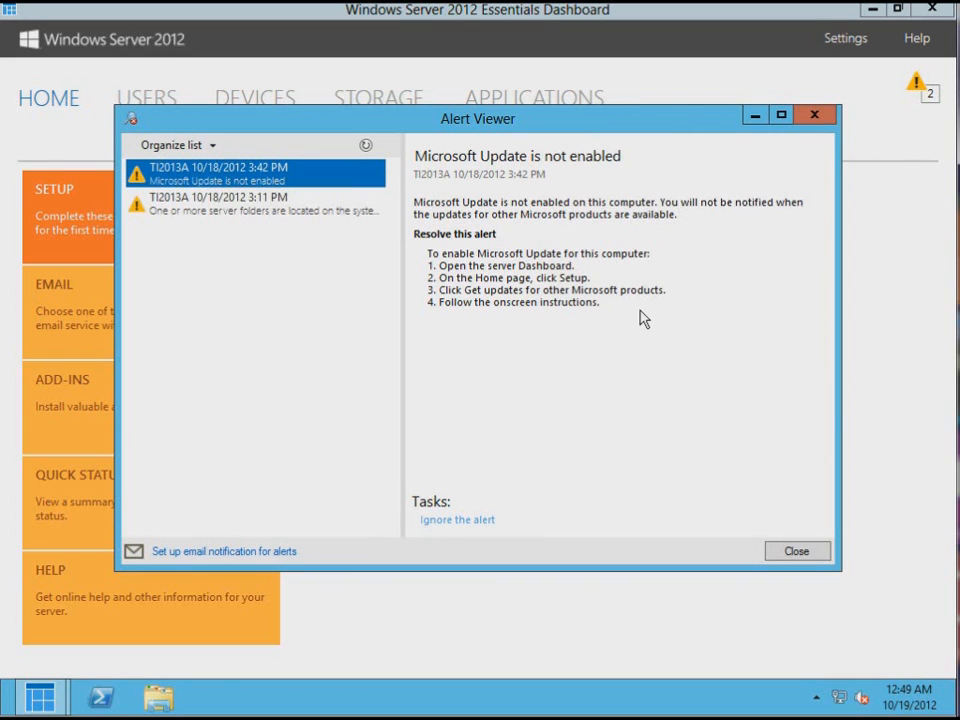
{"action": "mouse_move", "coordinate": [600, 196]}
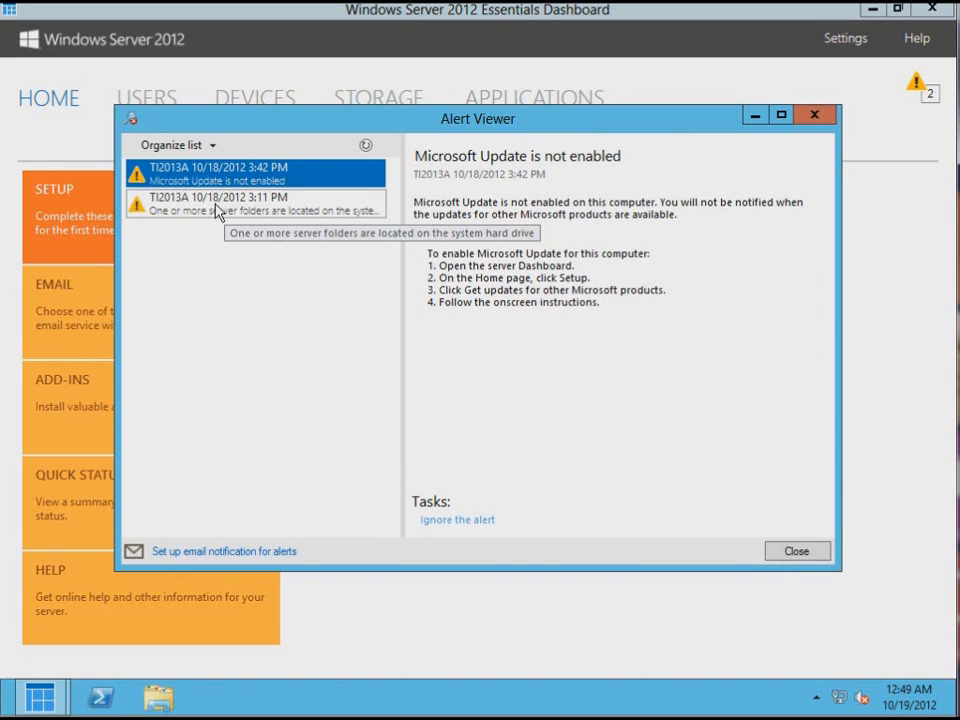
{"action": "left_click", "coordinate": [256, 203]}
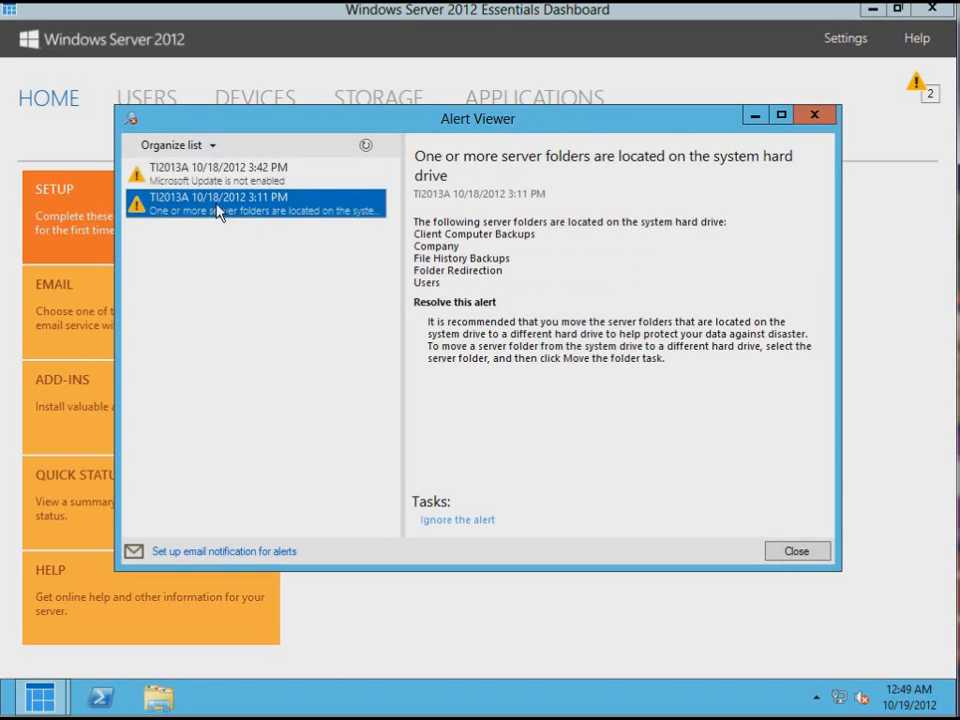
{"action": "mouse_move", "coordinate": [665, 267]}
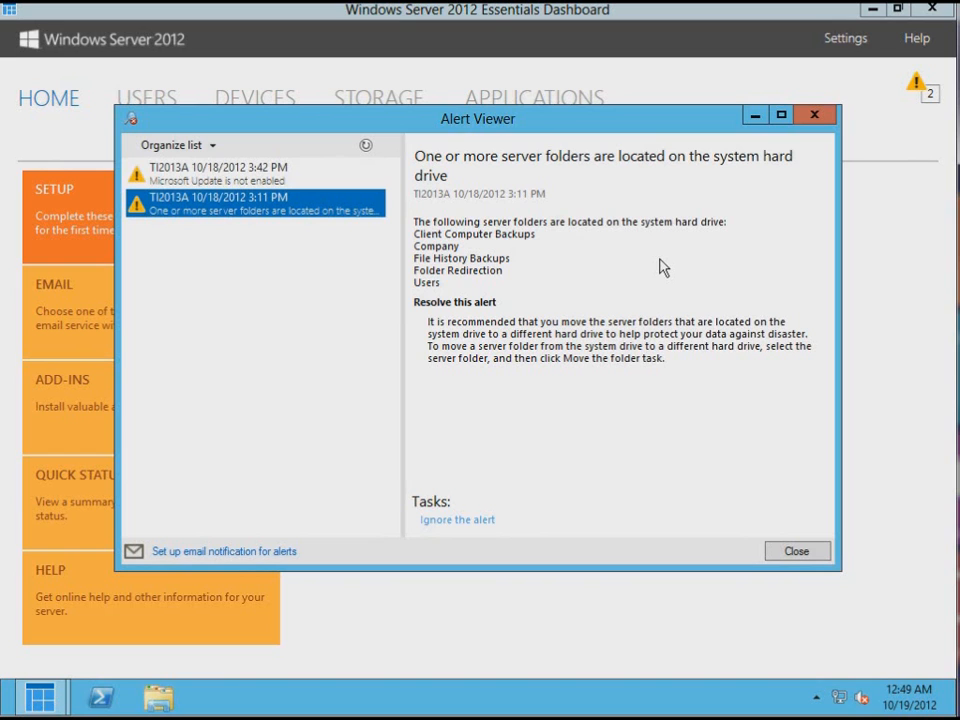
{"action": "mouse_move", "coordinate": [603, 251]}
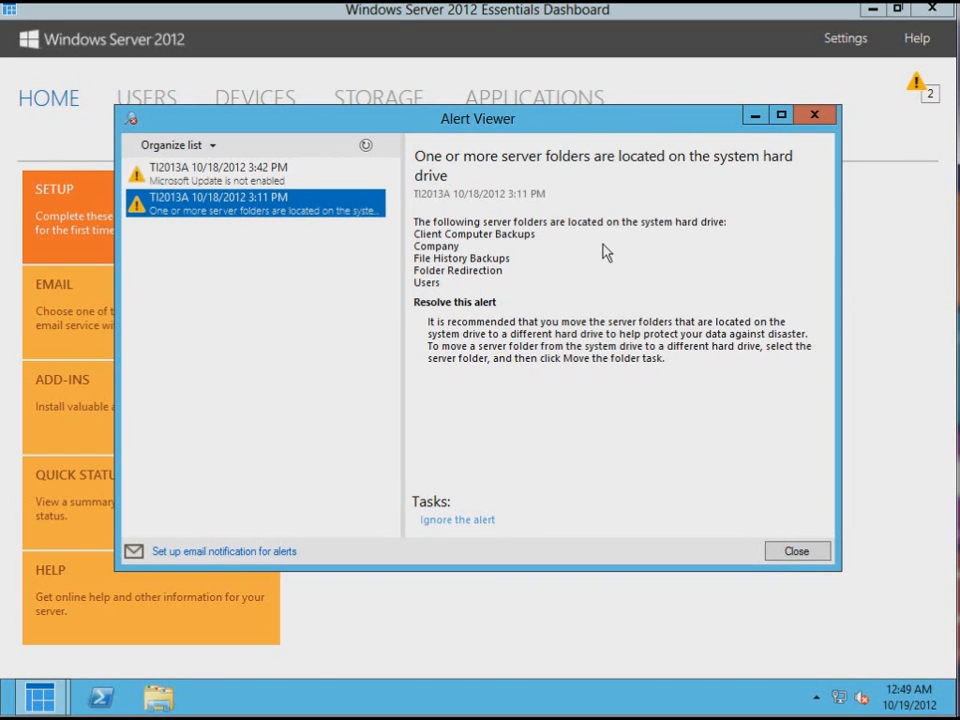
{"action": "mouse_move", "coordinate": [499, 272]}
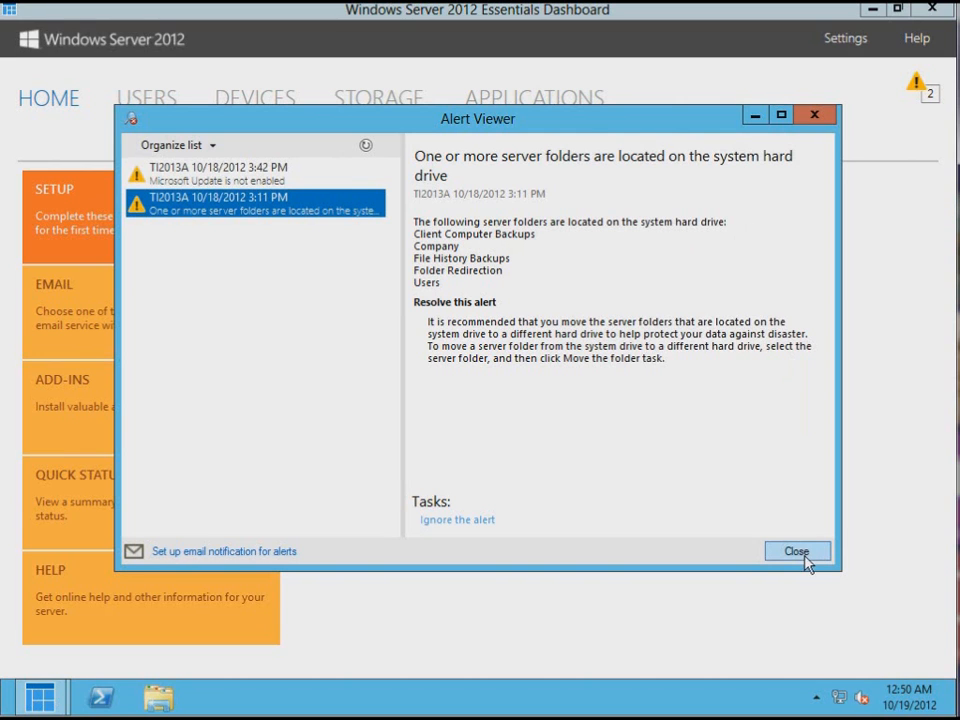
Step: Close Alert Viewer and the Dashboard, then sign out from the Start screen
{"action": "left_click", "coordinate": [796, 551]}
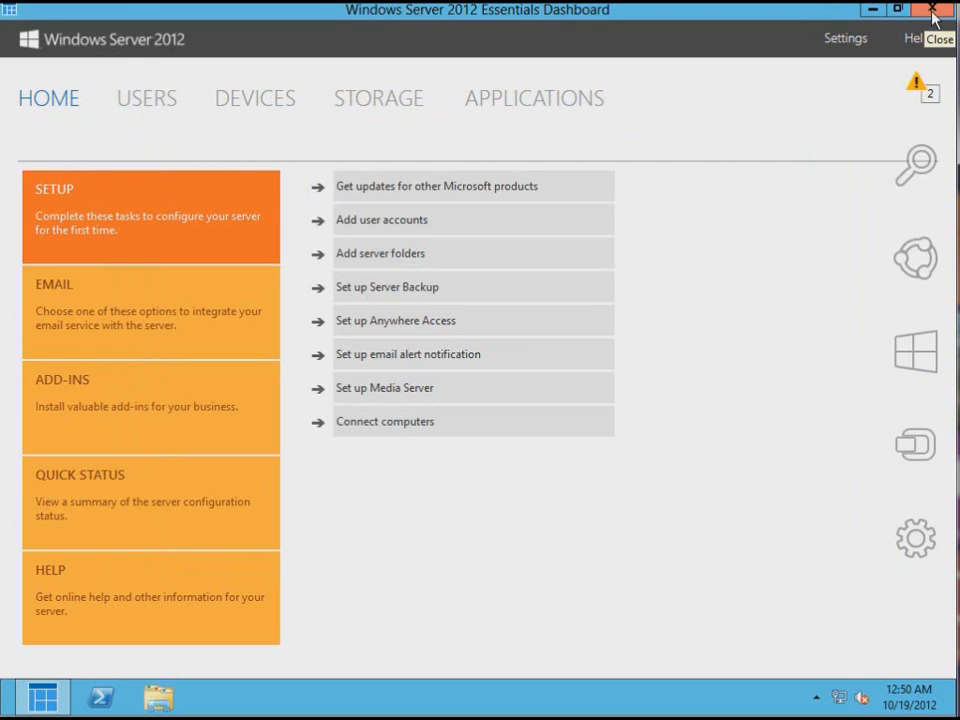
{"action": "left_click", "coordinate": [931, 10]}
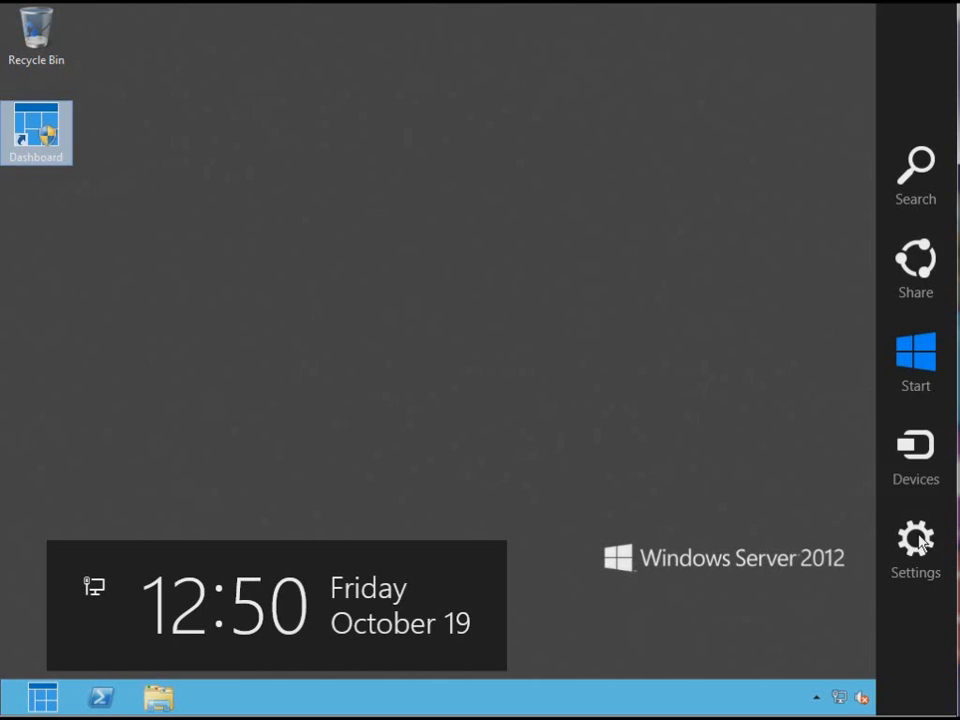
{"action": "mouse_move", "coordinate": [916, 360]}
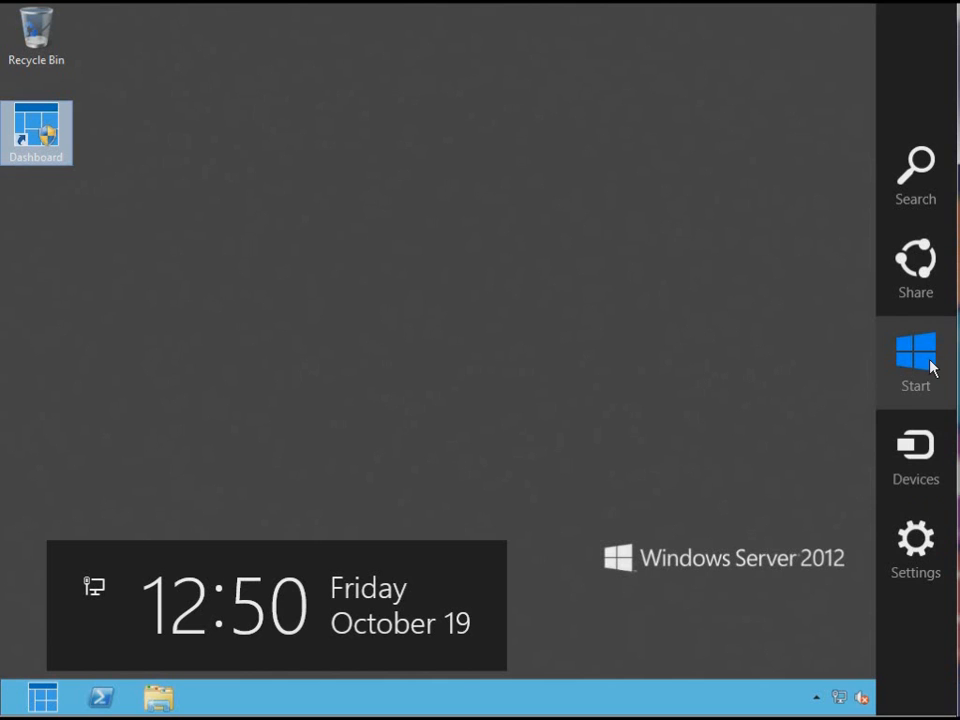
{"action": "left_click", "coordinate": [915, 360]}
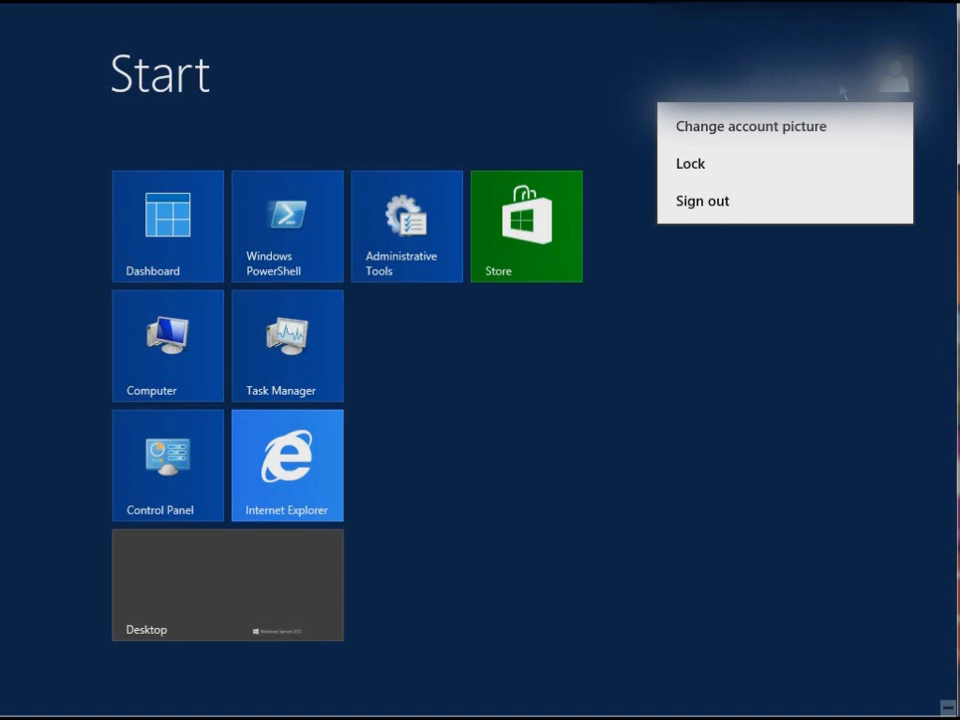
{"action": "mouse_move", "coordinate": [703, 201]}
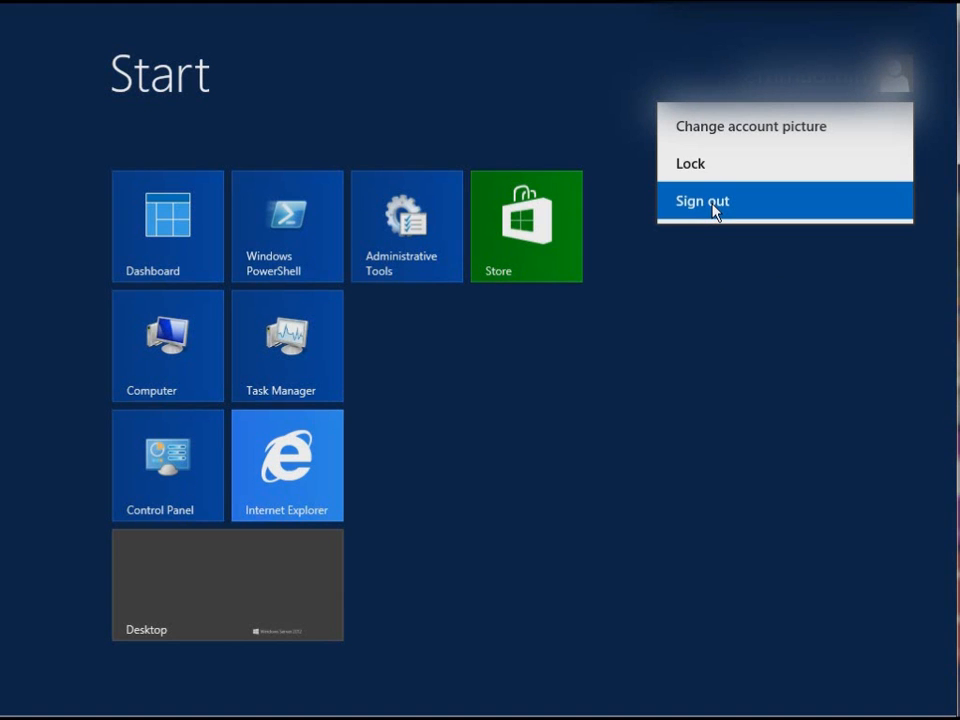
{"action": "left_click", "coordinate": [702, 201]}
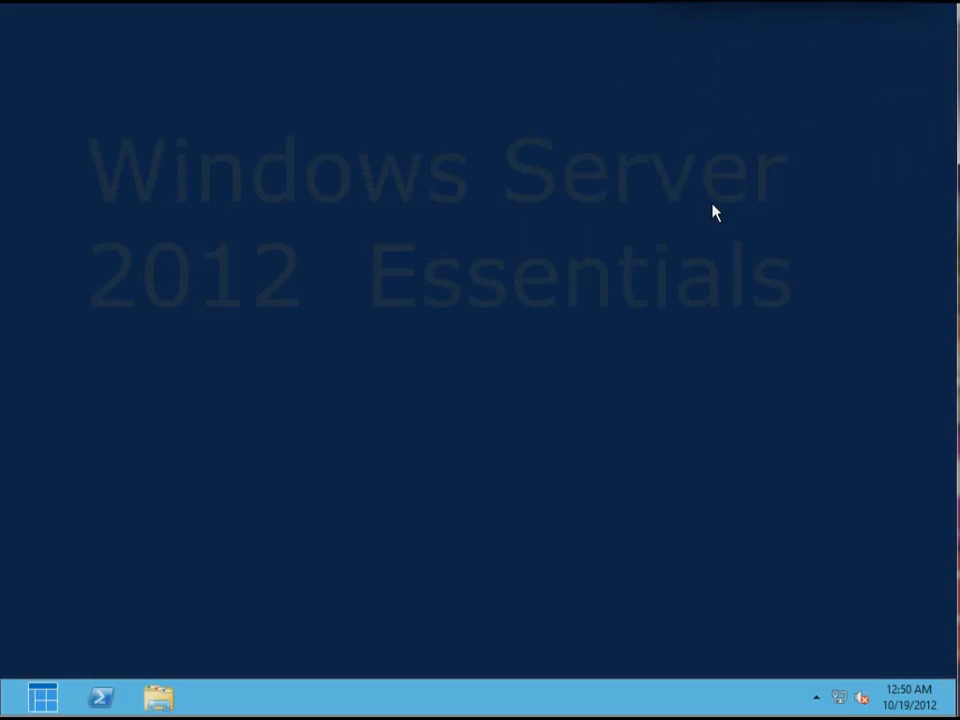